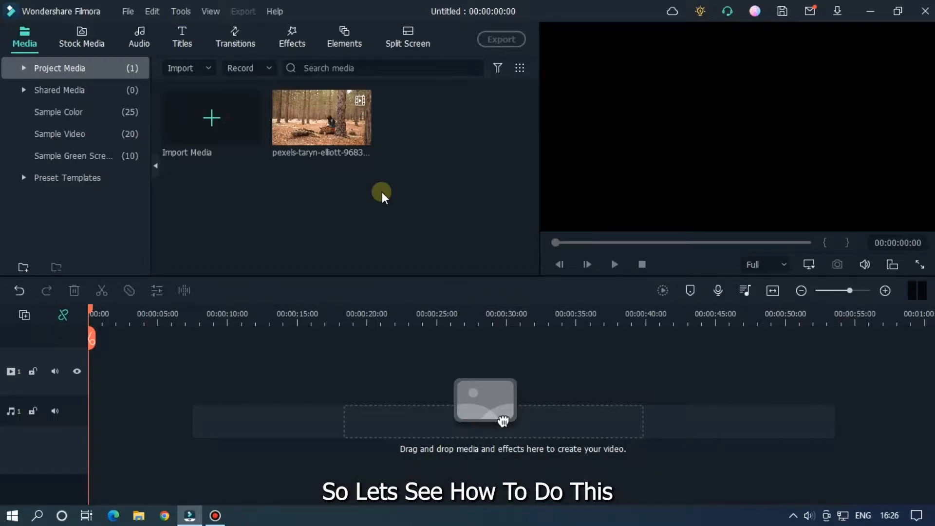
{"action": "mouse_move", "coordinate": [284, 128]}
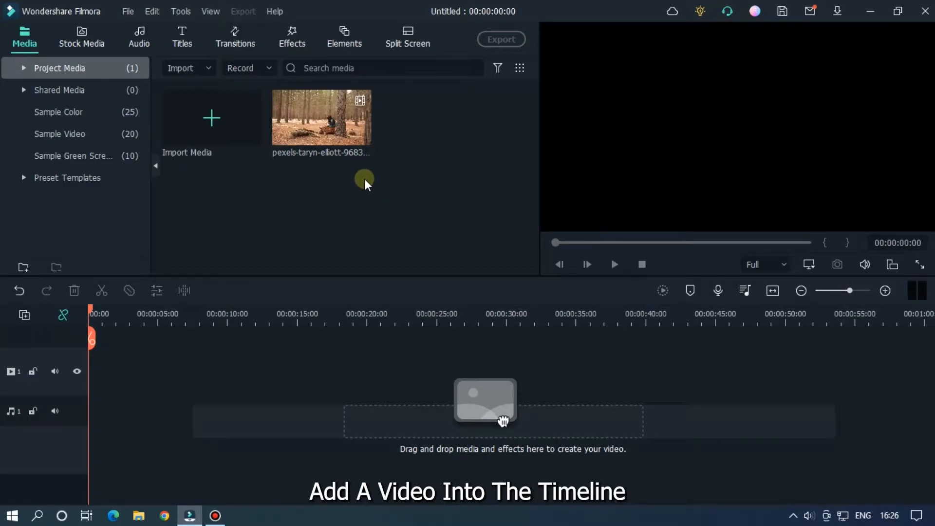
Place the pexels forest clip from Project Media onto the timeline's video track
{"action": "left_click_drag", "start_coordinate": [321, 116], "coordinate": [134, 367]}
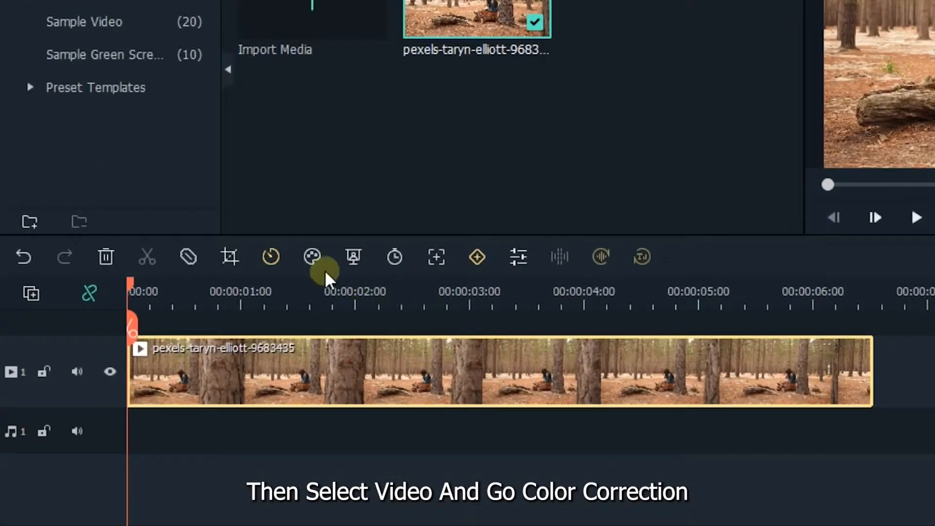
In Color Correction's Adjust panel, reshape the brightness curve and pull down the red midtones
{"action": "left_click", "coordinate": [311, 257]}
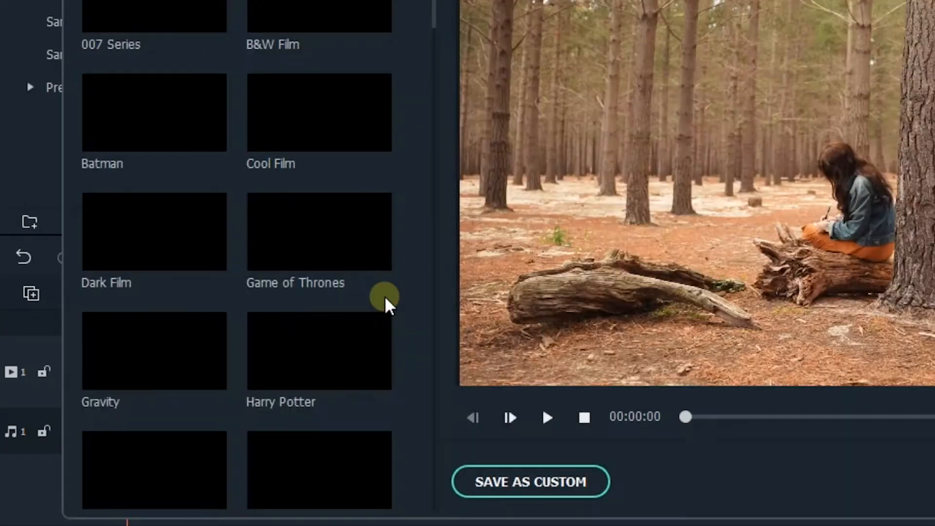
{"action": "left_click", "coordinate": [113, 37]}
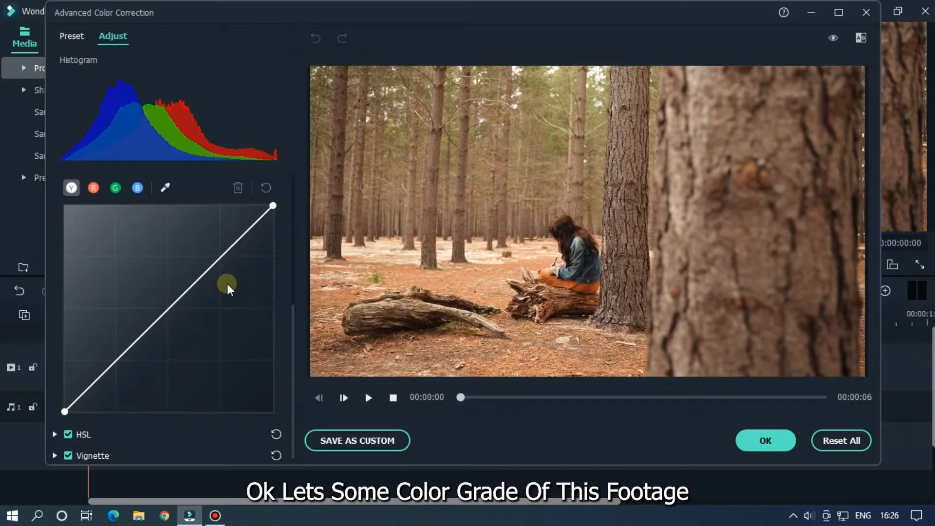
{"action": "left_click_drag", "start_coordinate": [227, 283], "coordinate": [173, 311]}
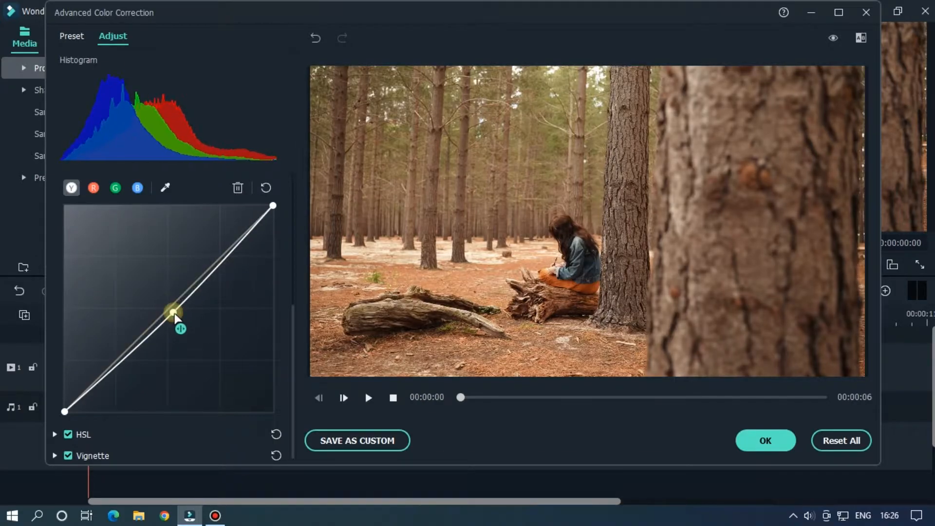
{"action": "left_click_drag", "start_coordinate": [172, 311], "coordinate": [189, 309]}
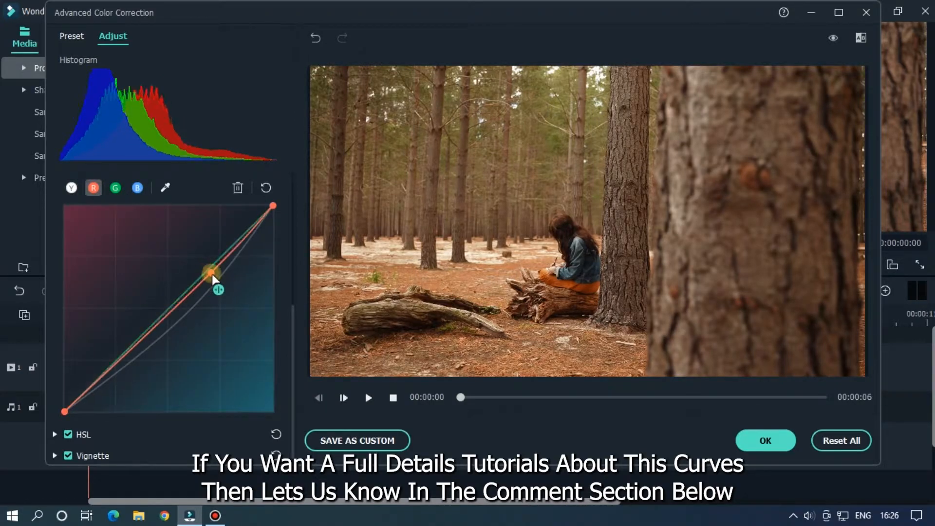
{"action": "left_click_drag", "start_coordinate": [211, 271], "coordinate": [216, 285]}
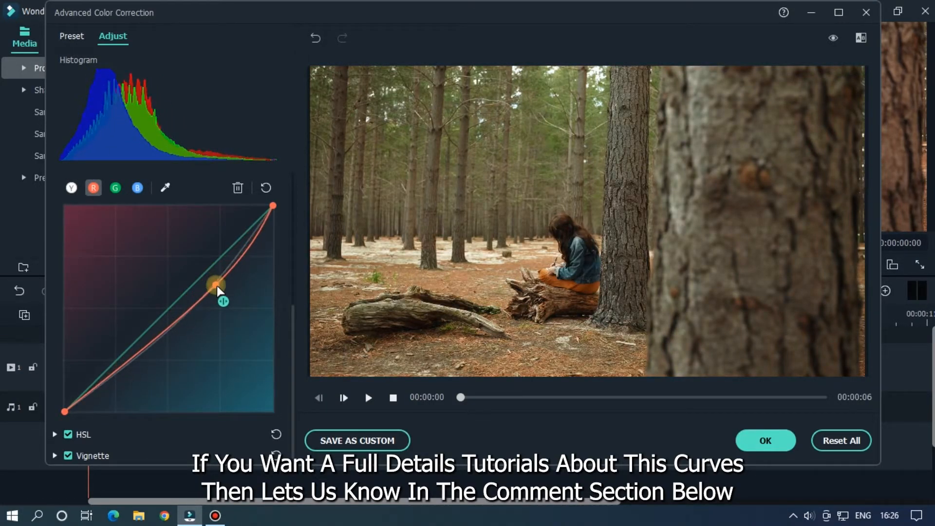
Raise the green highlights, lift the blue midtones, compare before/after, and apply the grade
{"action": "left_click", "coordinate": [114, 188]}
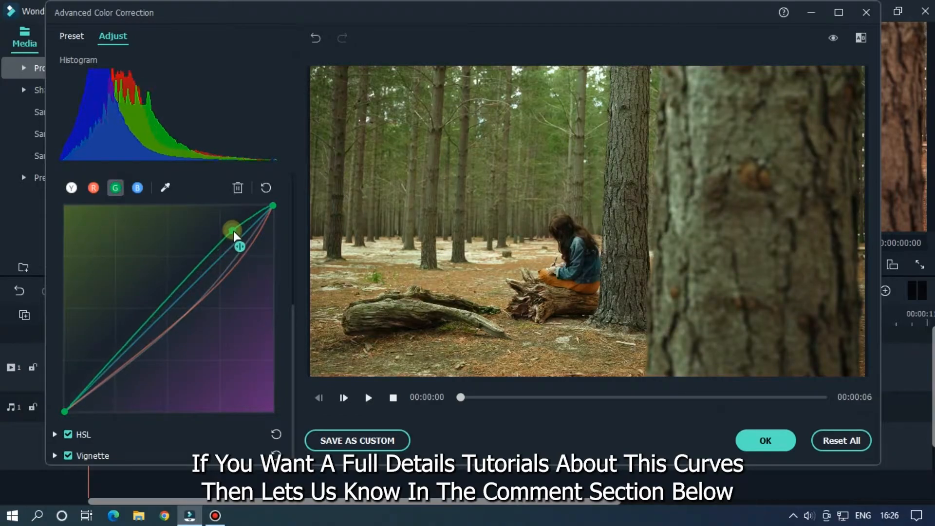
{"action": "left_click_drag", "start_coordinate": [231, 229], "coordinate": [236, 222]}
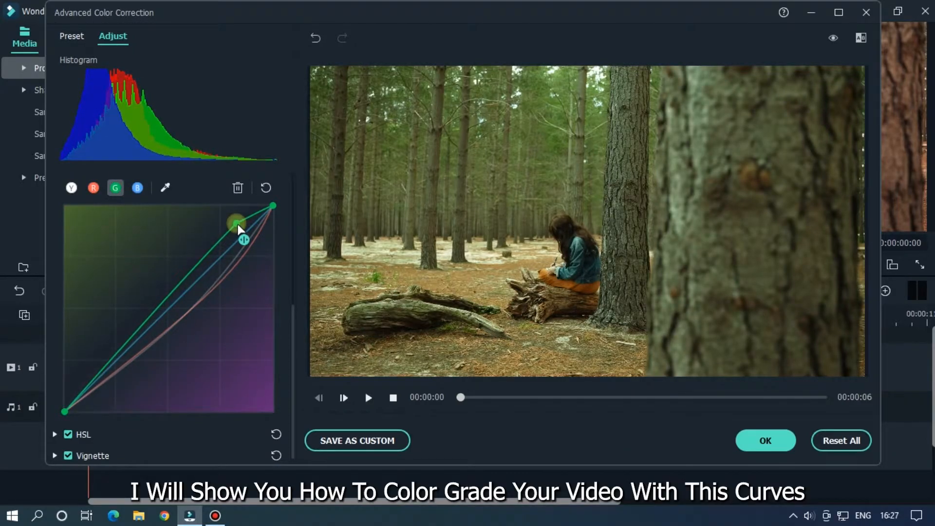
{"action": "left_click_drag", "start_coordinate": [237, 222], "coordinate": [234, 228]}
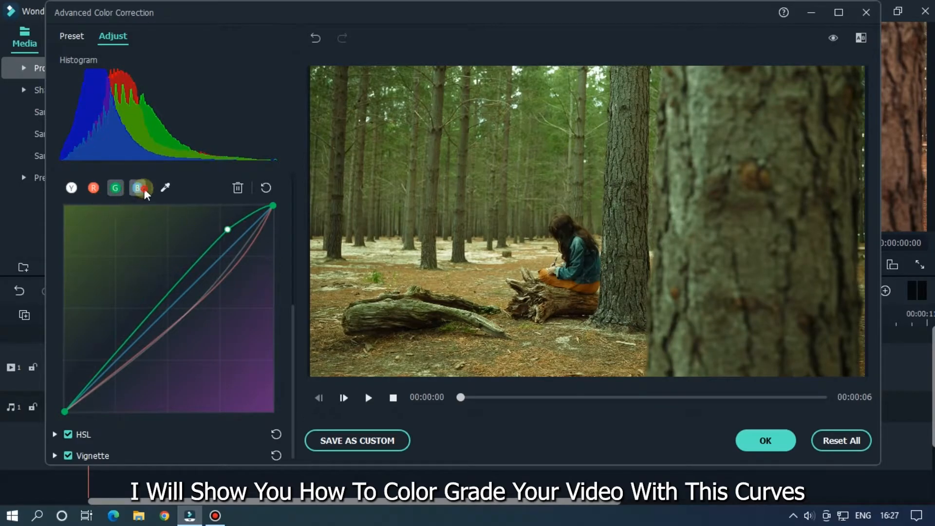
{"action": "left_click_drag", "start_coordinate": [227, 229], "coordinate": [196, 250]}
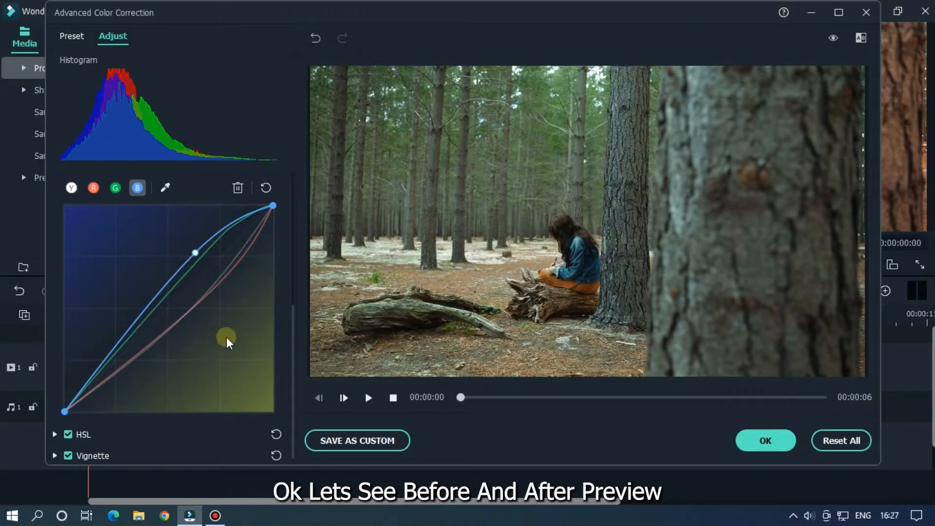
{"action": "left_click", "coordinate": [832, 37]}
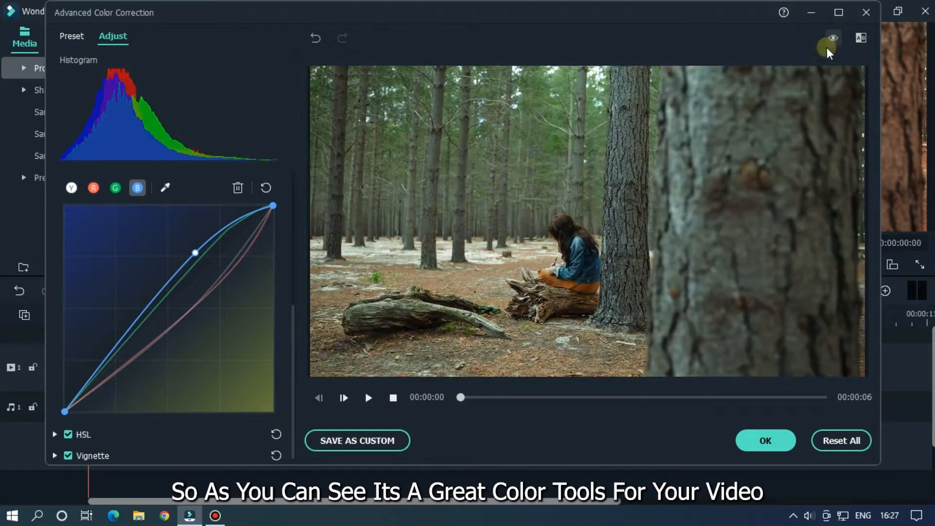
{"action": "left_click", "coordinate": [765, 440]}
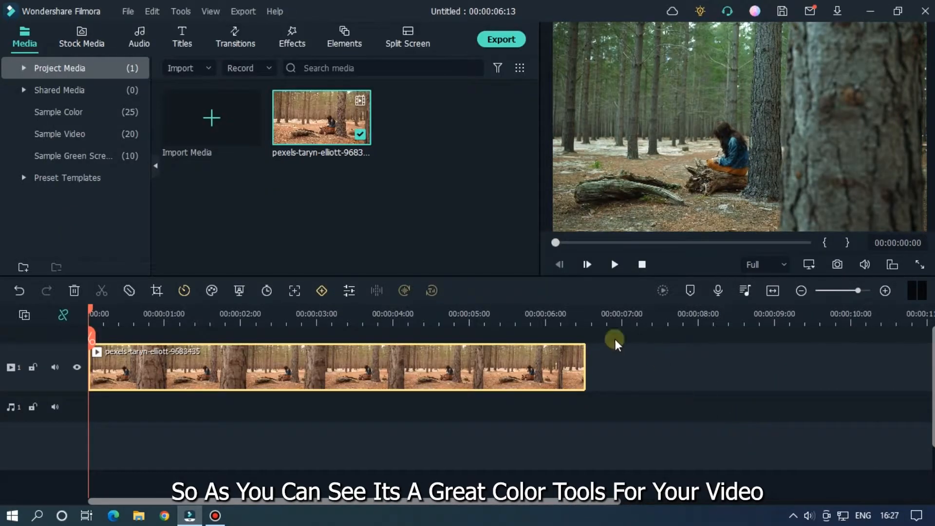
Import the Hello SRT subtitle file and place it on track 2 above the forest clip
{"action": "left_click", "coordinate": [613, 264]}
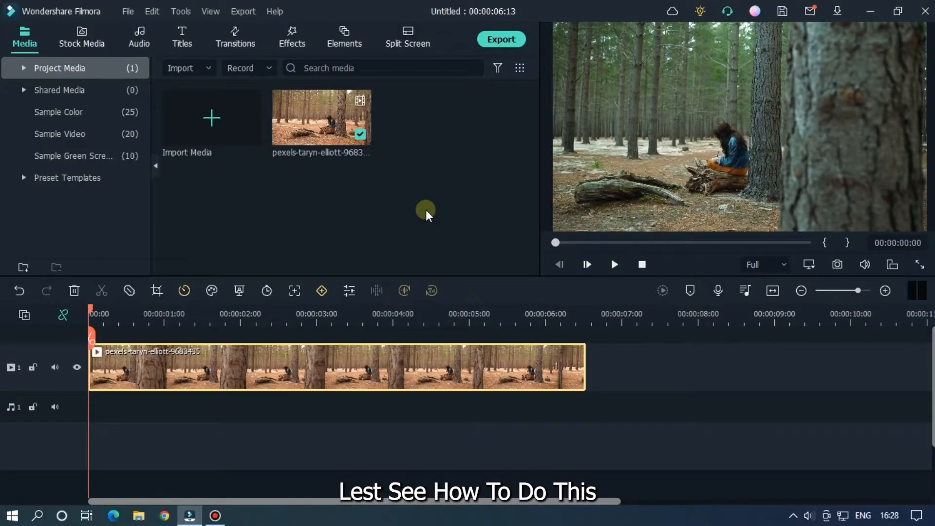
{"action": "left_click", "coordinate": [181, 68]}
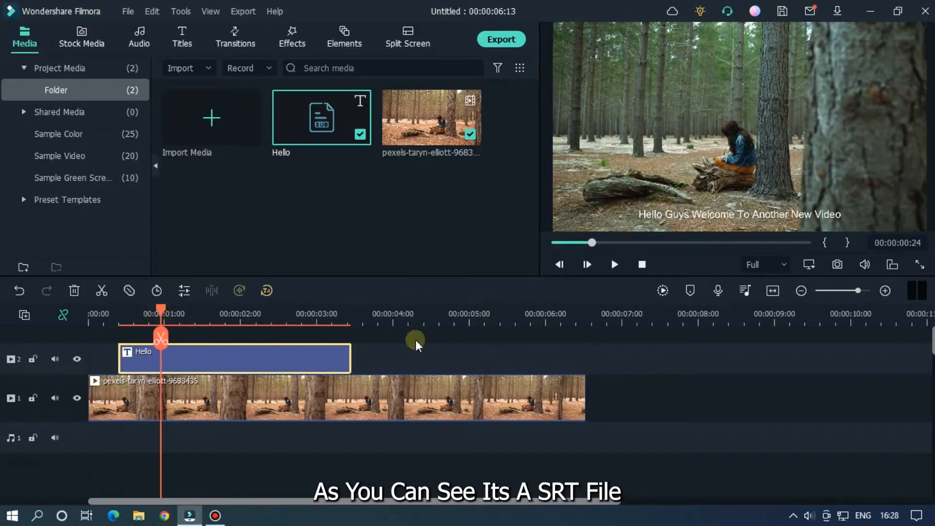
{"action": "mouse_move", "coordinate": [629, 239]}
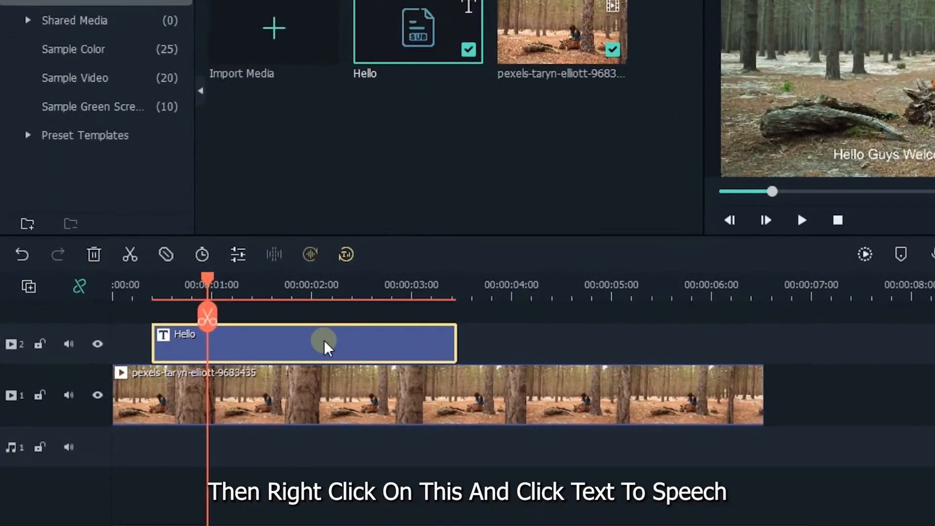
Convert the Hello subtitle to speech with the Bob voice, adding a voiceover clip
{"action": "right_click", "coordinate": [324, 343]}
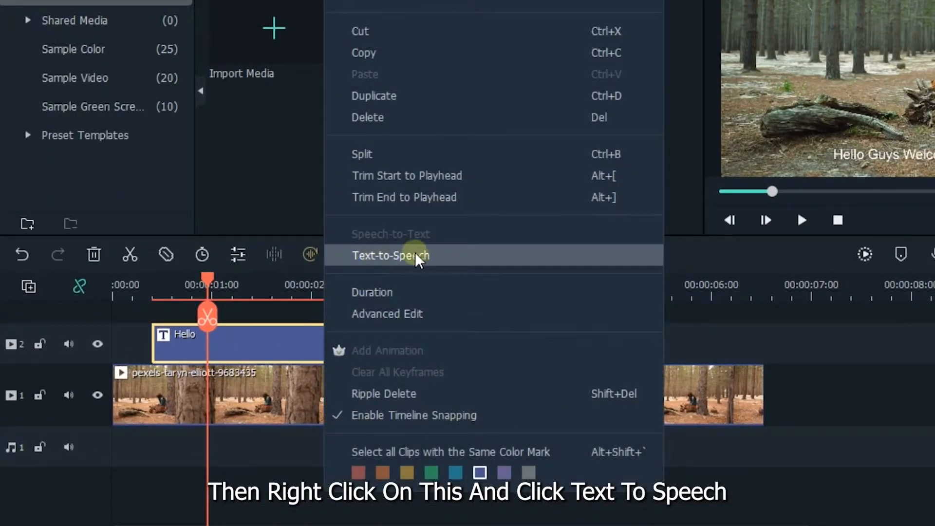
{"action": "left_click", "coordinate": [392, 255]}
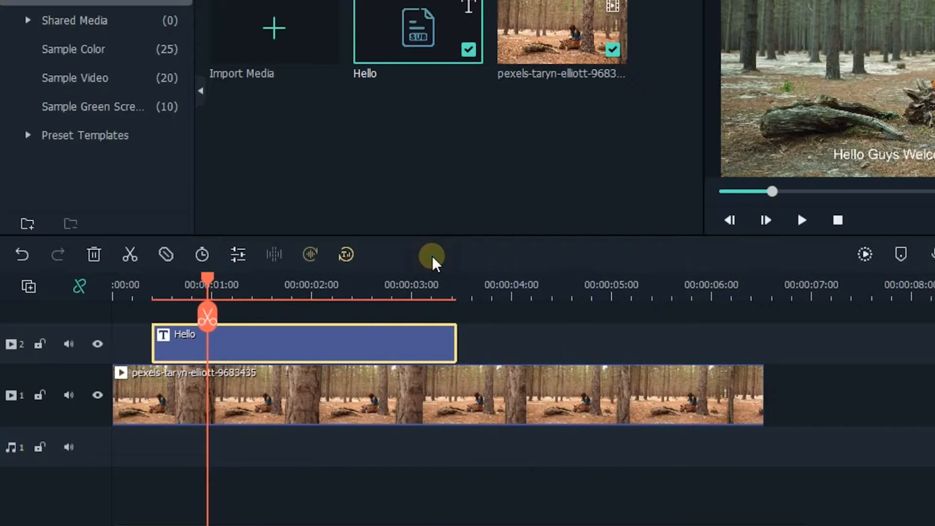
{"action": "left_click", "coordinate": [431, 255]}
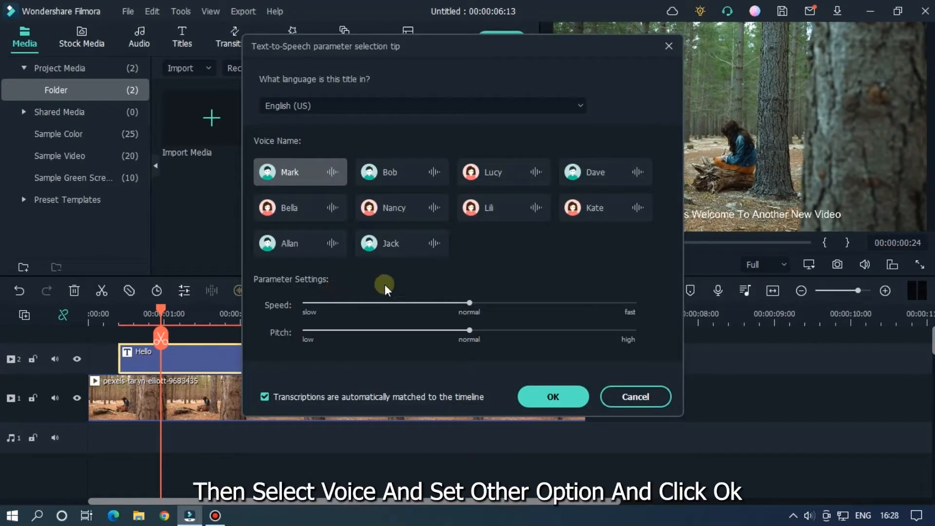
{"action": "left_click", "coordinate": [390, 172]}
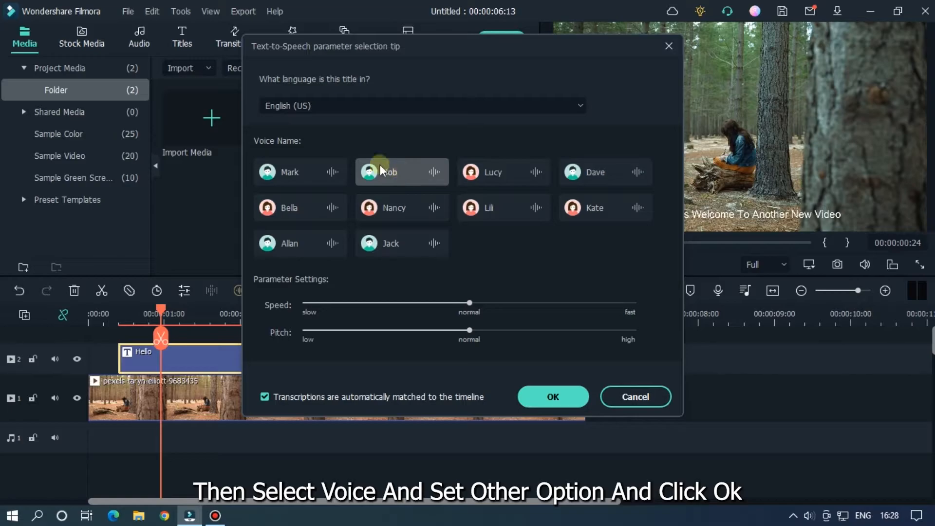
{"action": "left_click", "coordinate": [387, 172]}
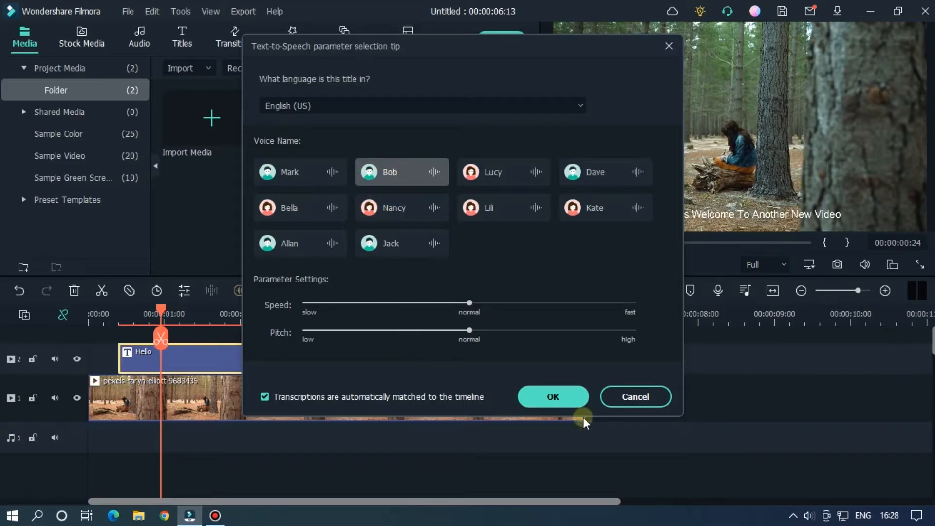
{"action": "left_click", "coordinate": [552, 396]}
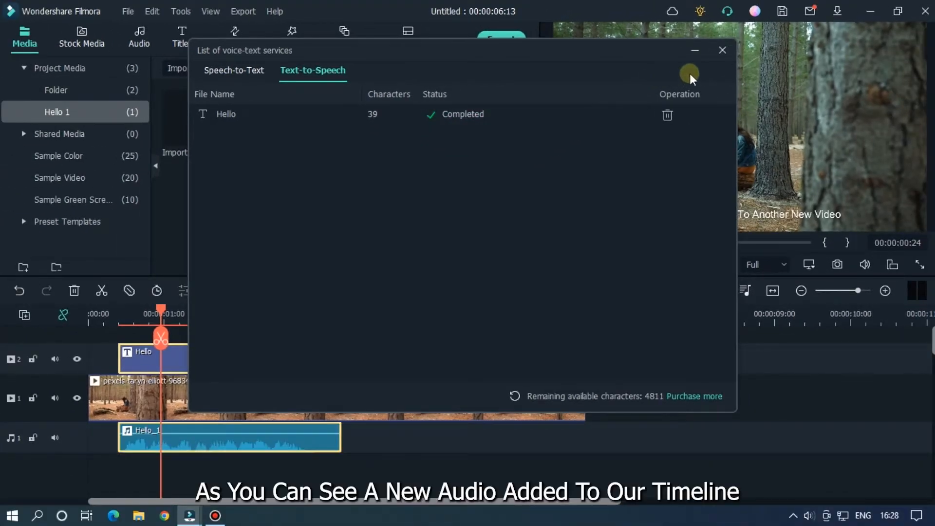
{"action": "left_click", "coordinate": [723, 50]}
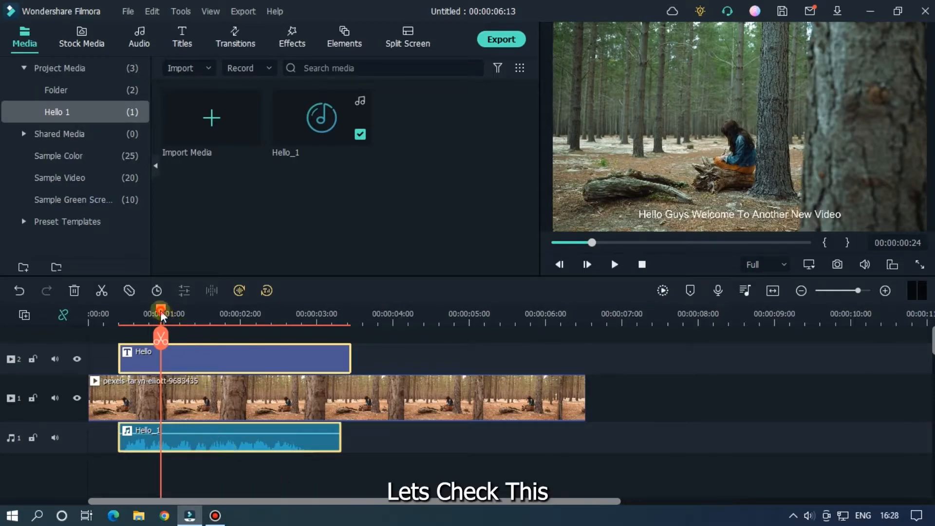
{"action": "left_click", "coordinate": [614, 264]}
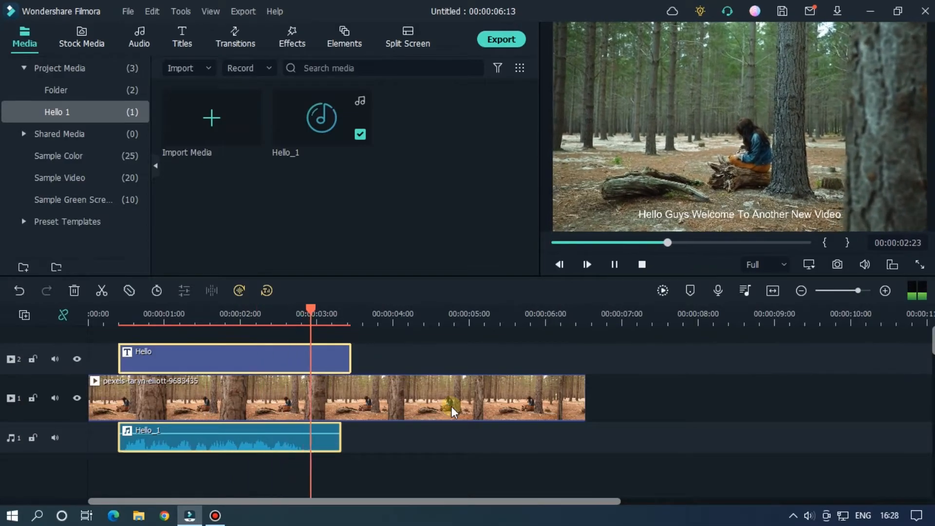
{"action": "left_click_drag", "start_coordinate": [310, 310], "coordinate": [145, 310]}
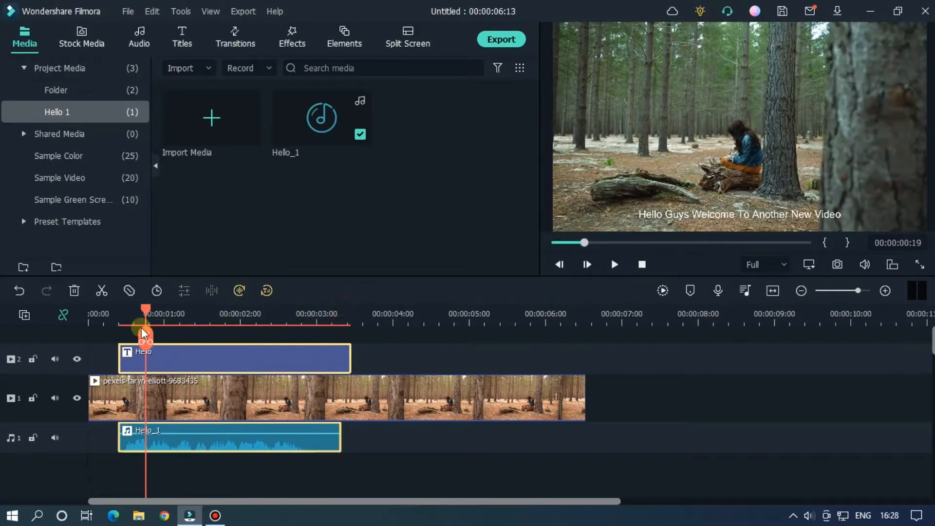
{"action": "left_click", "coordinate": [614, 264]}
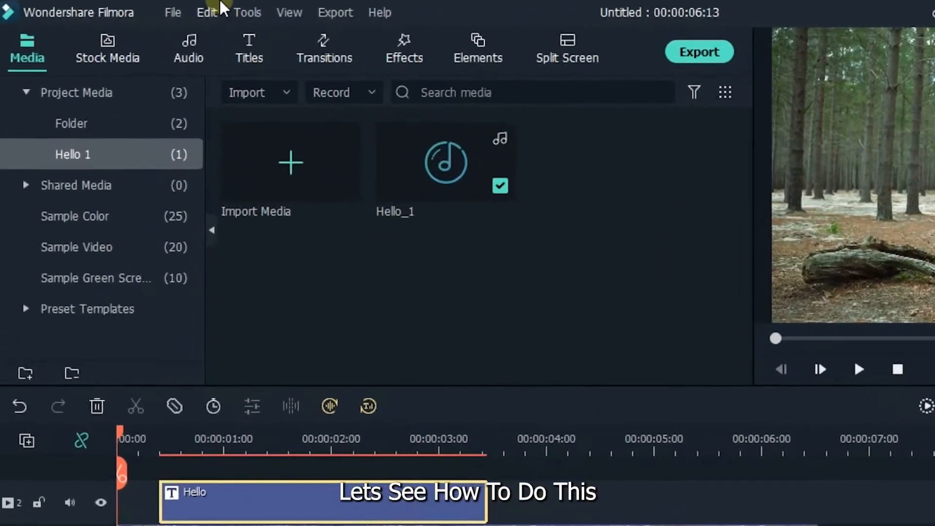
{"action": "left_click", "coordinate": [172, 11]}
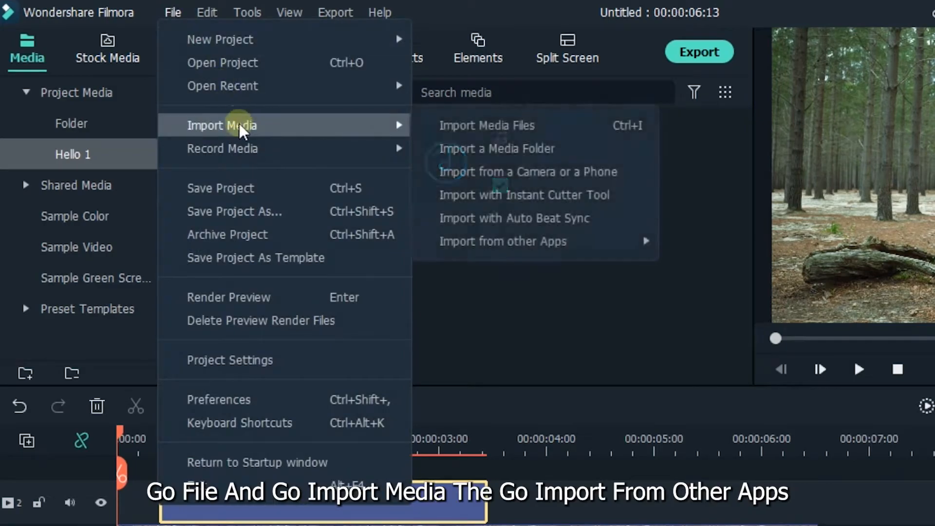
{"action": "mouse_move", "coordinate": [503, 241]}
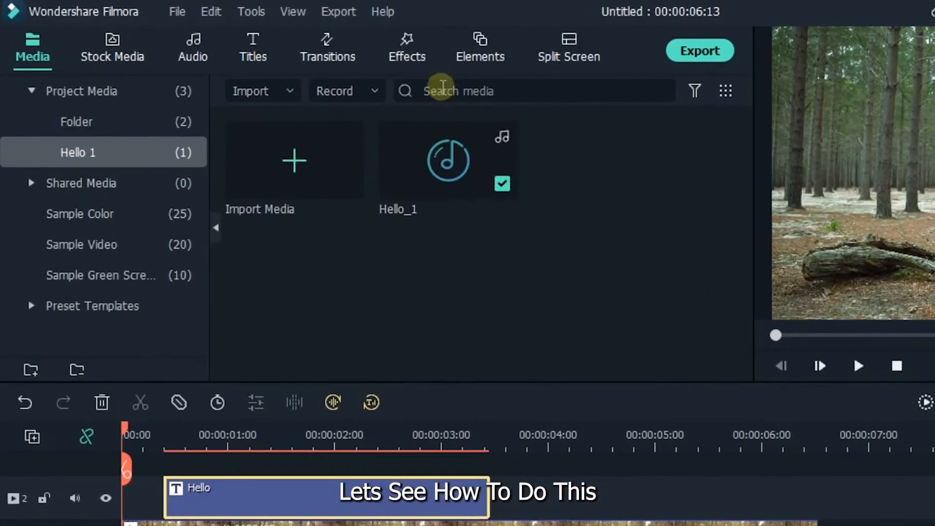
Show the Effects Timer category and browse countdowns, progress bars, number sliders and flip counters
{"action": "left_click", "coordinate": [407, 48]}
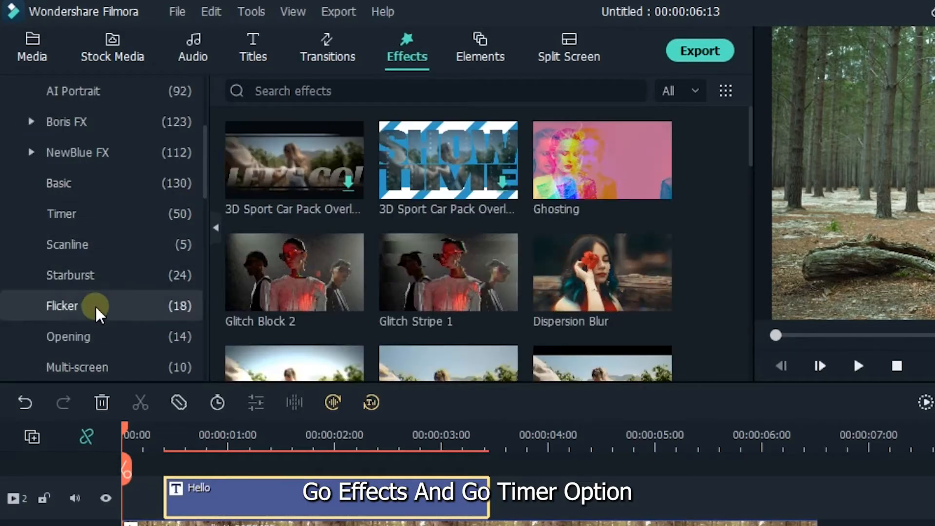
{"action": "left_click", "coordinate": [61, 213]}
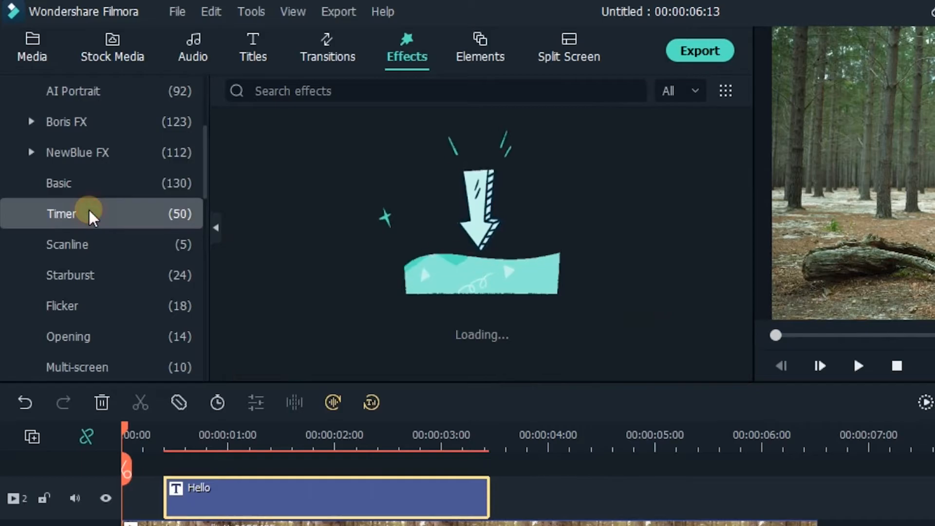
{"action": "left_click", "coordinate": [61, 213]}
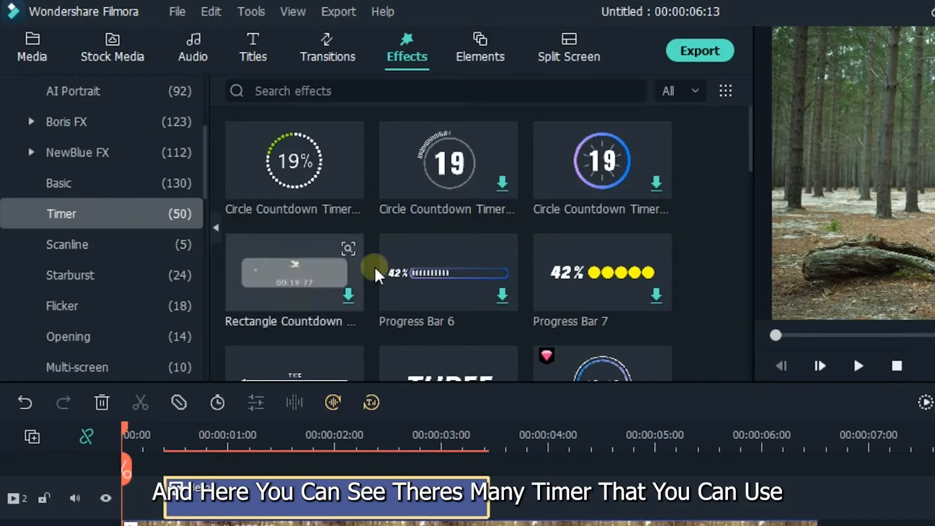
{"action": "scroll", "scroll_direction": "down", "scroll_amount": 3}
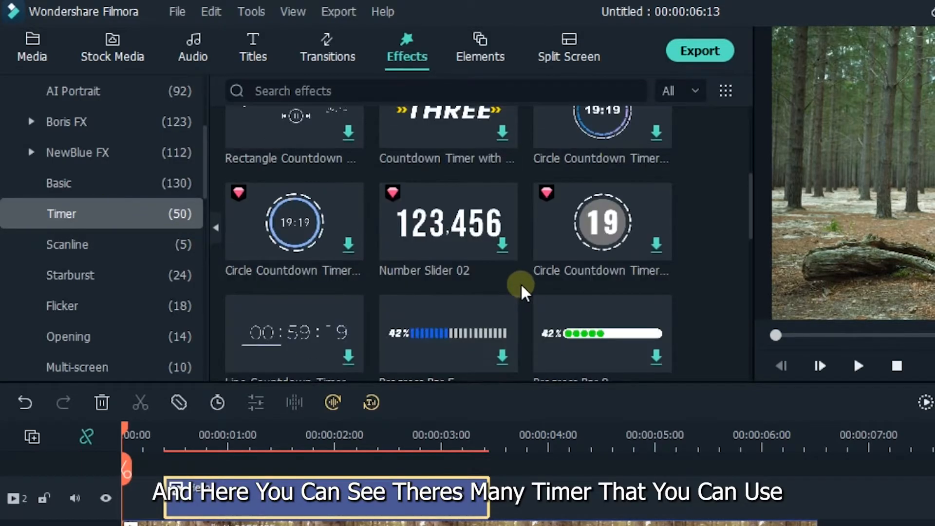
{"action": "scroll", "scroll_direction": "down", "scroll_amount": 3}
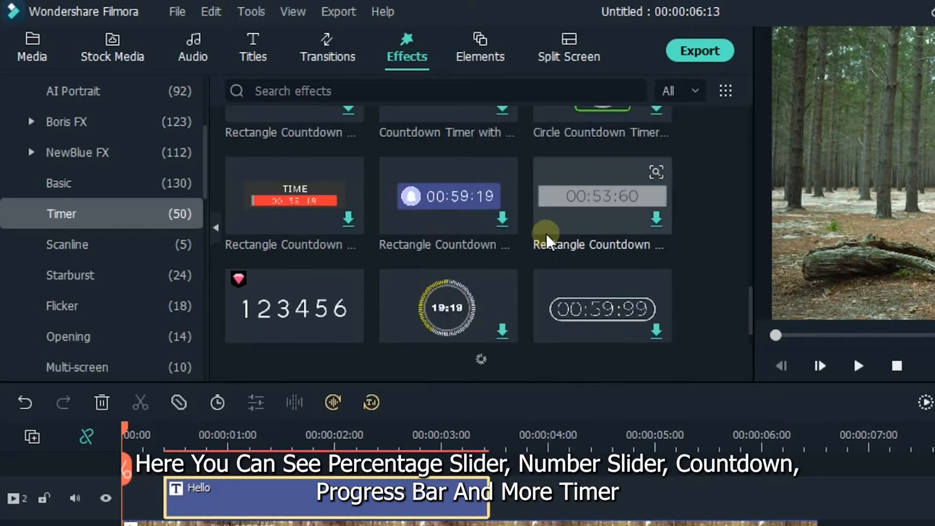
{"action": "scroll", "scroll_direction": "down", "scroll_amount": 3}
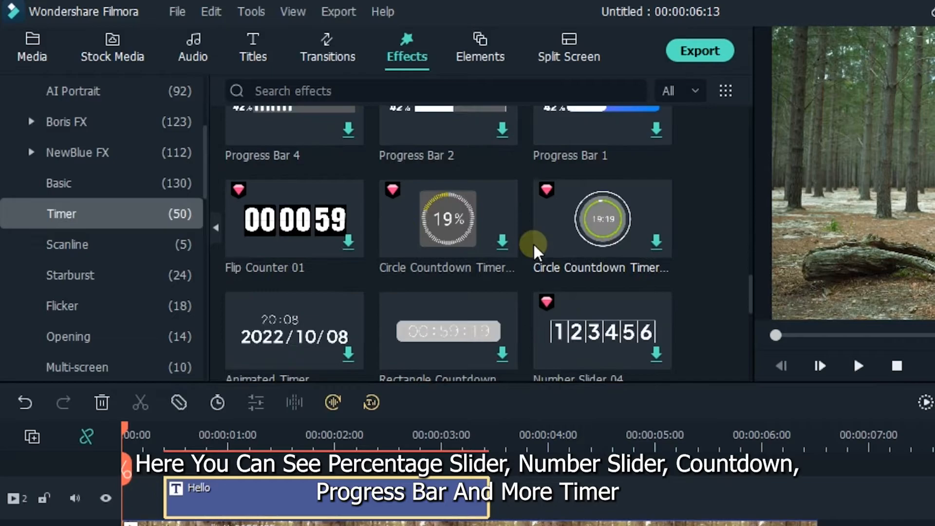
{"action": "scroll", "scroll_direction": "down", "scroll_amount": 3}
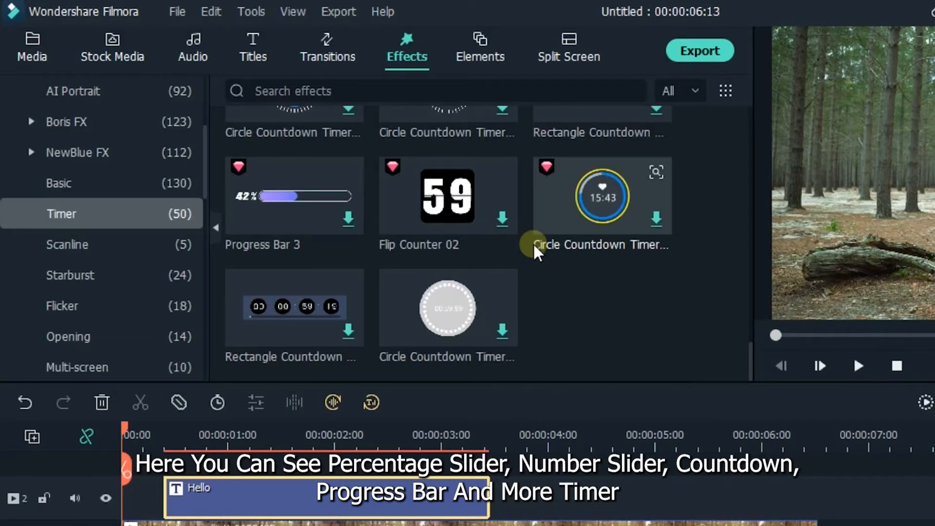
{"action": "scroll", "scroll_direction": "down", "scroll_amount": 3}
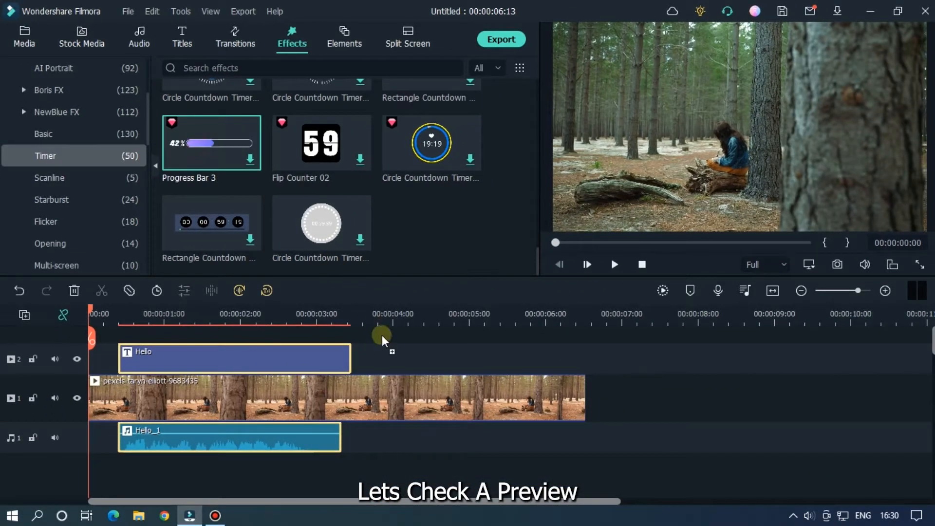
Try Progress Bar 3 and Flip Counter 02 on track 3, then settle on Circle Countdown Timer 05
{"action": "left_click_drag", "start_coordinate": [382, 334], "coordinate": [283, 331]}
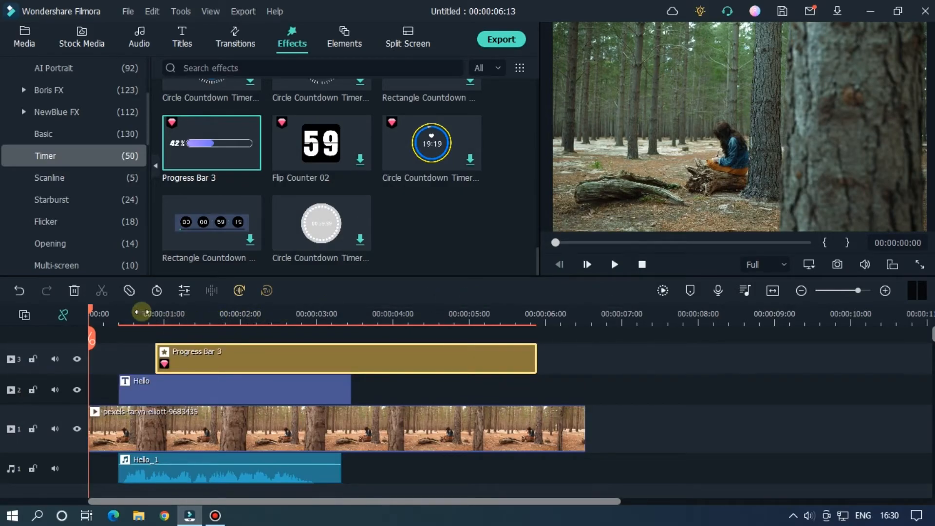
{"action": "left_click", "coordinate": [614, 264]}
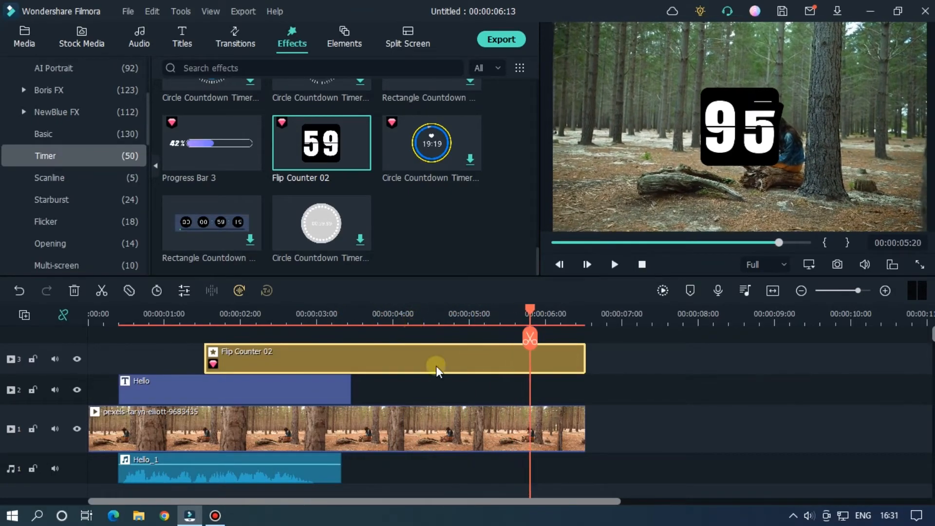
{"action": "left_click", "coordinate": [74, 291]}
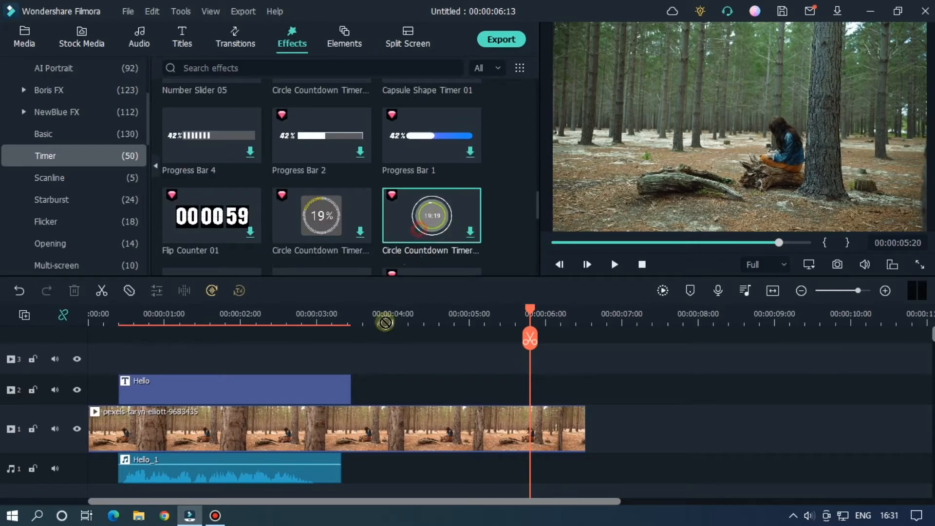
{"action": "left_click", "coordinate": [470, 233]}
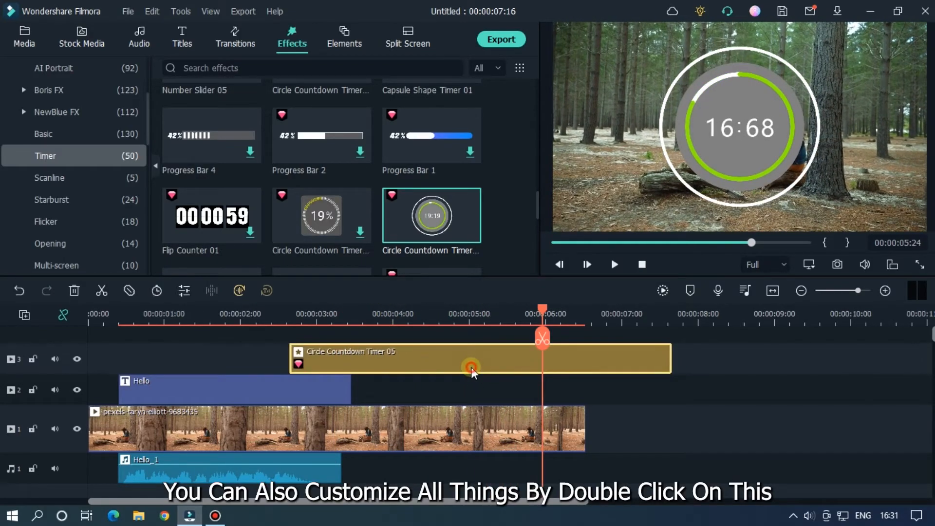
Swap the circle countdown for Number Slider 05 on track 3 and open its effect settings
{"action": "double_click", "coordinate": [471, 358]}
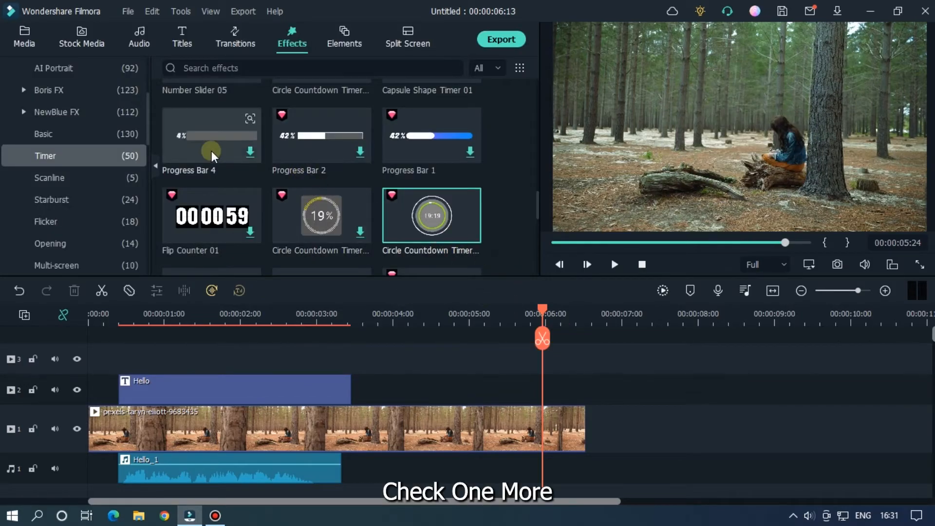
{"action": "left_click_drag", "start_coordinate": [212, 152], "coordinate": [265, 355]}
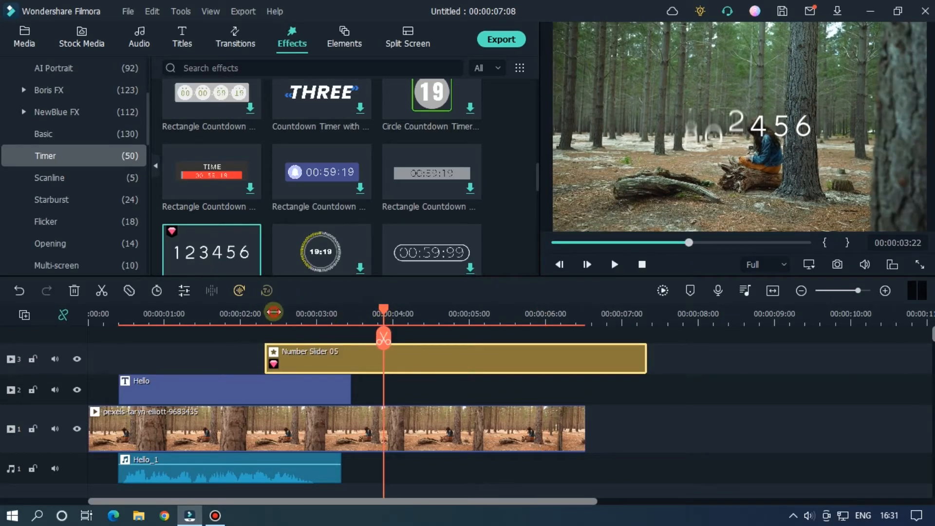
{"action": "left_click", "coordinate": [614, 264]}
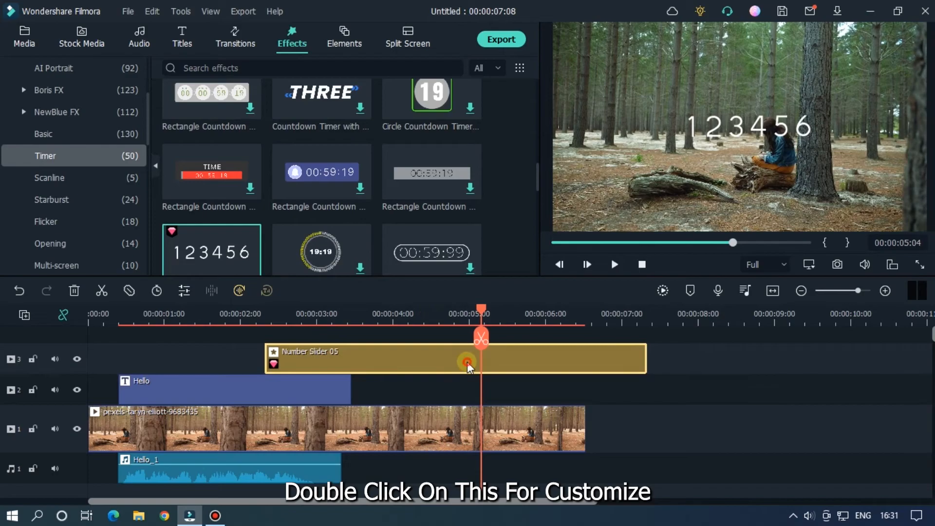
{"action": "double_click", "coordinate": [467, 359]}
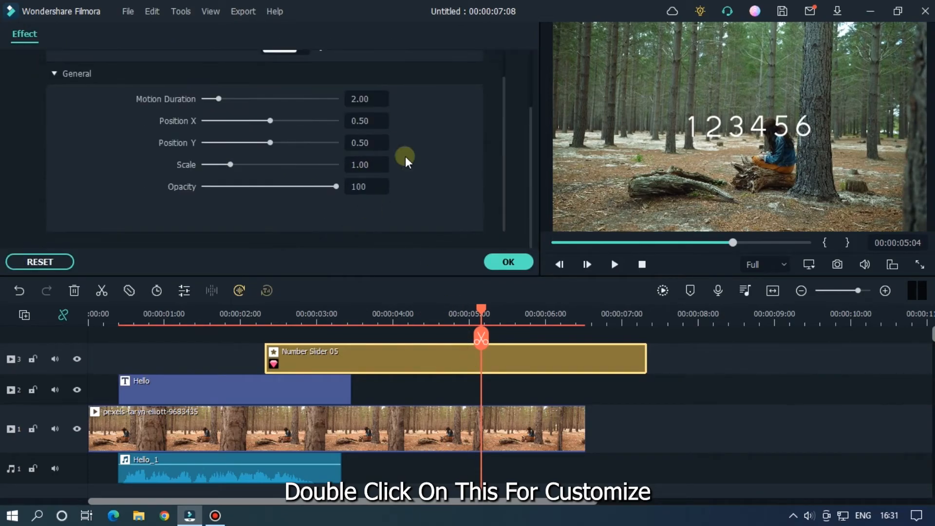